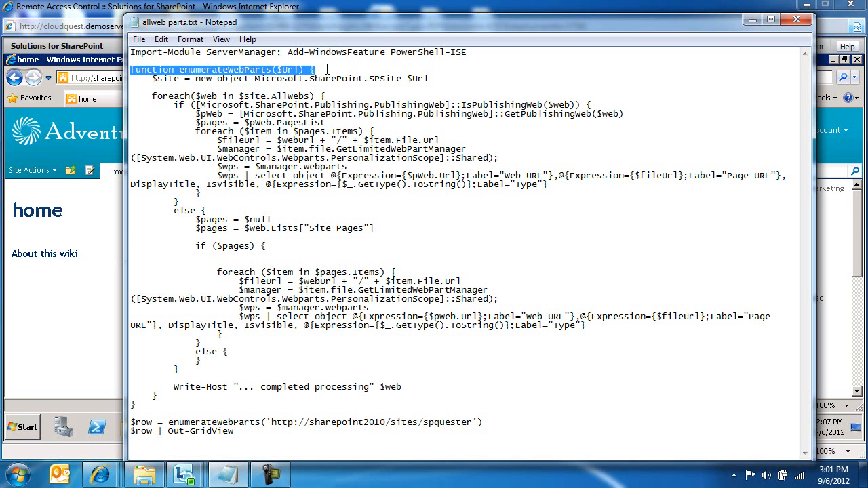
# Select all of the enumerateWebParts script text in Notepad.
pyautogui.press('ctrl+a')
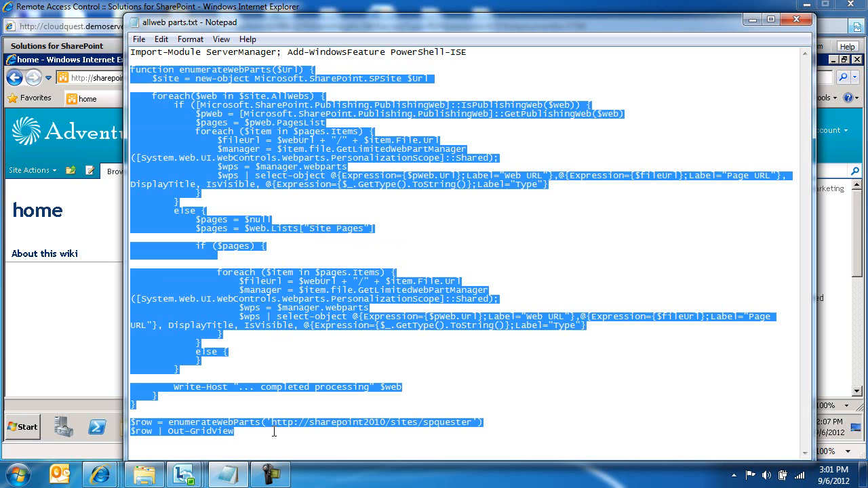
pyautogui.moveTo(317, 198)
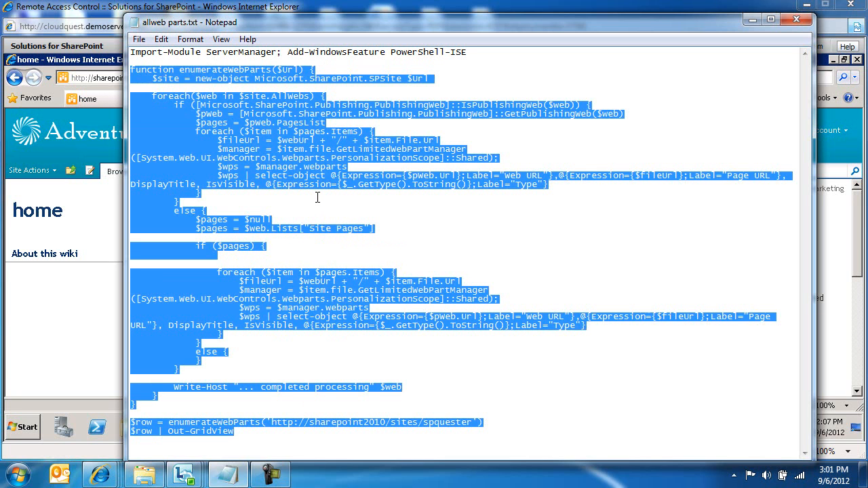
pyautogui.moveTo(316, 173)
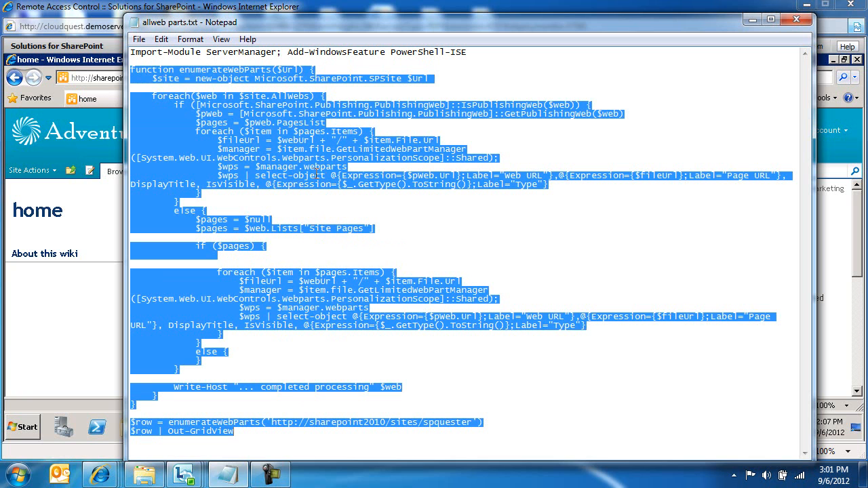
pyautogui.moveTo(421, 53)
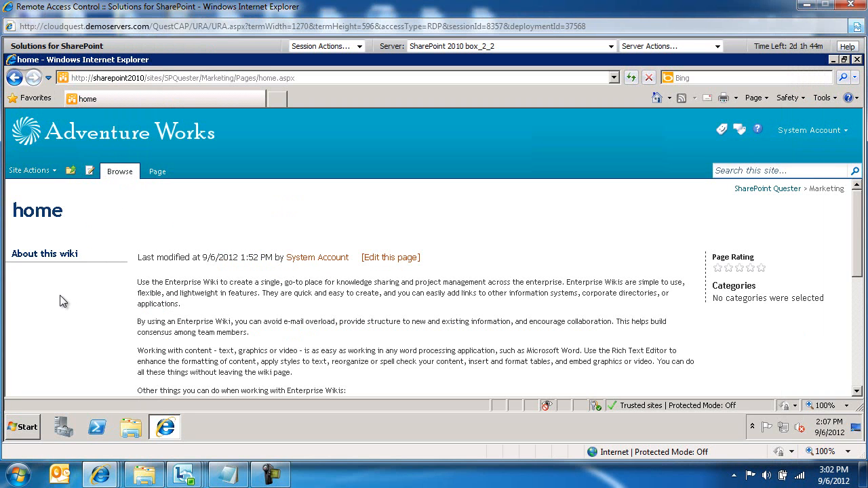
pyautogui.moveTo(860, 225)
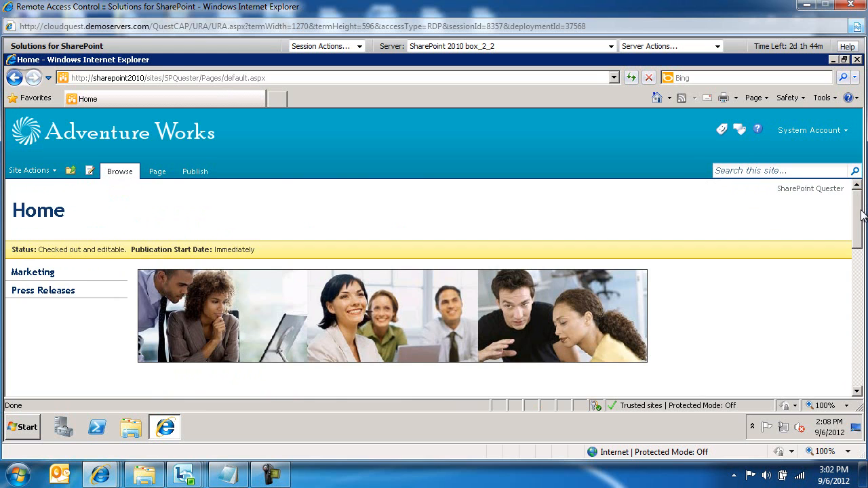
# Scroll down the spquester Home page past the Workflow Tasks and Documents web parts.
pyautogui.scroll(-3)
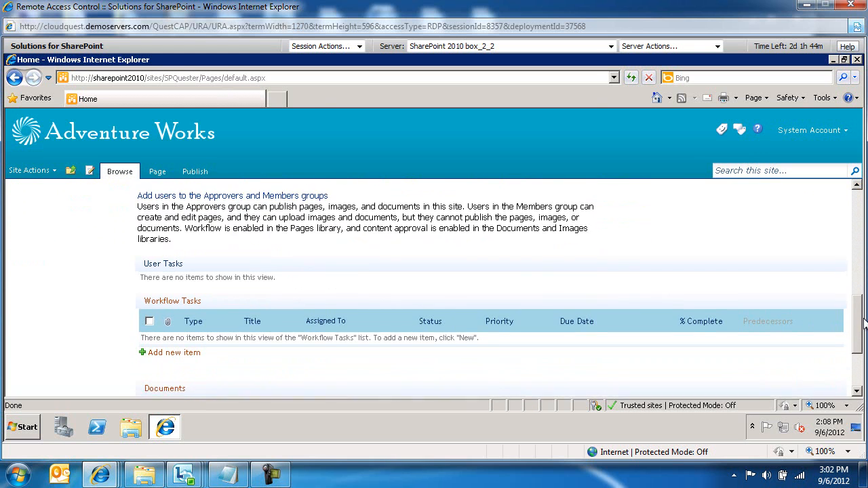
pyautogui.scroll(-3)
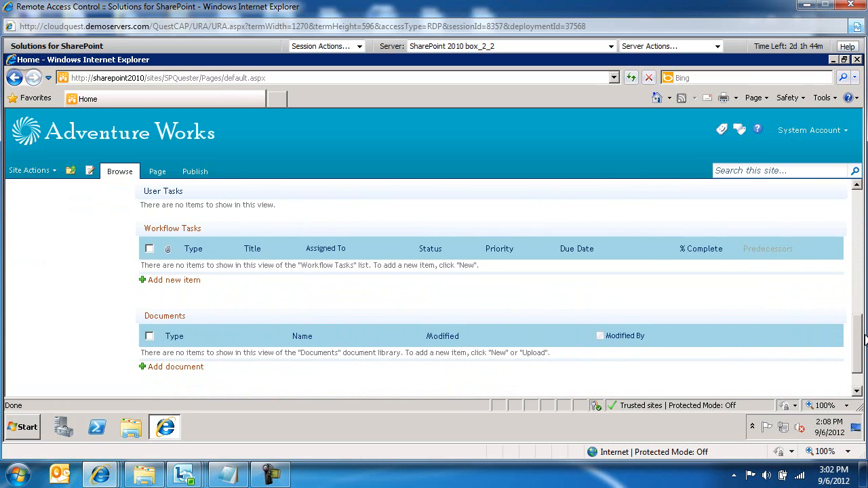
pyautogui.scroll(-3)
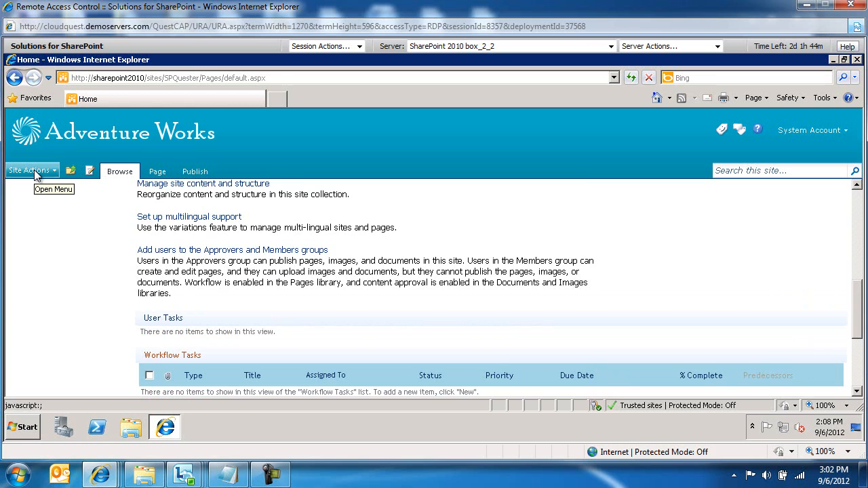
pyautogui.moveTo(32, 169)
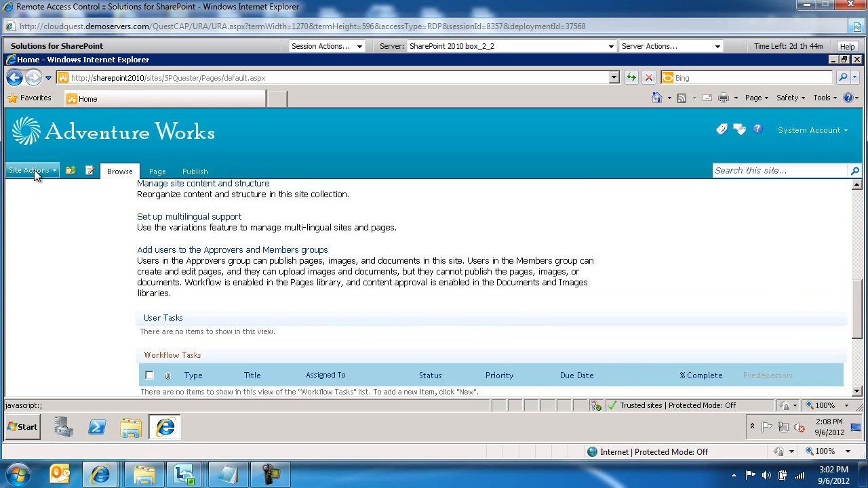
# Launch SharePoint 2010 Management Shell and paste in the enumerateWebParts script.
pyautogui.click(22, 427)
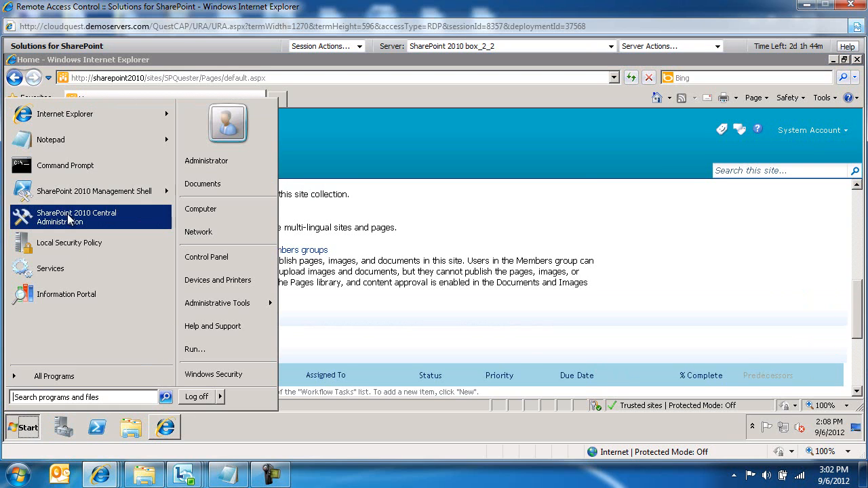
pyautogui.click(95, 191)
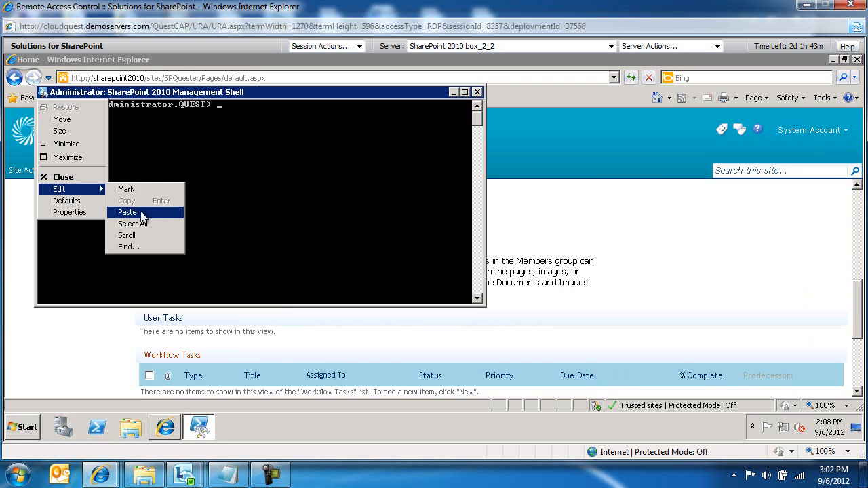
pyautogui.click(127, 212)
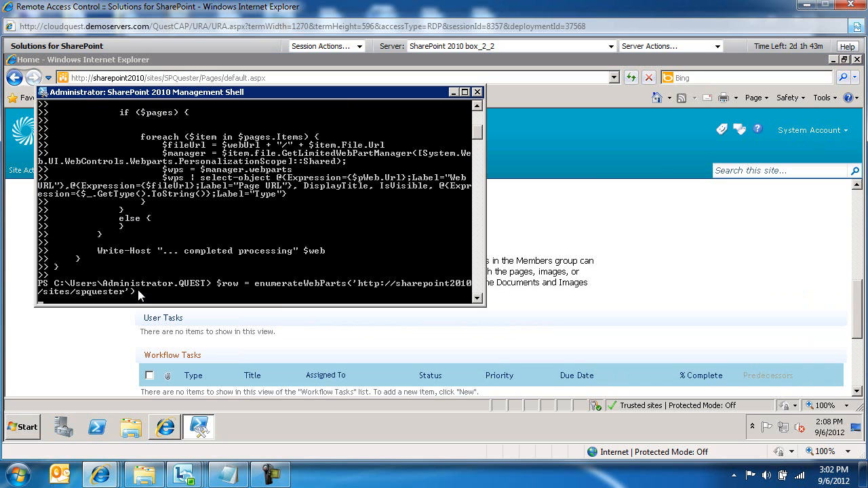
pyautogui.moveTo(134, 295)
pyautogui.write('$row | Out-GridView')
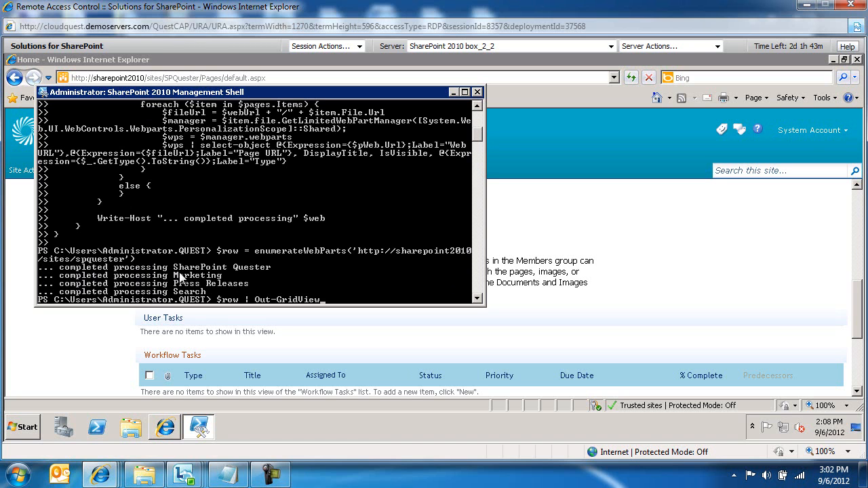
pyautogui.moveTo(209, 290)
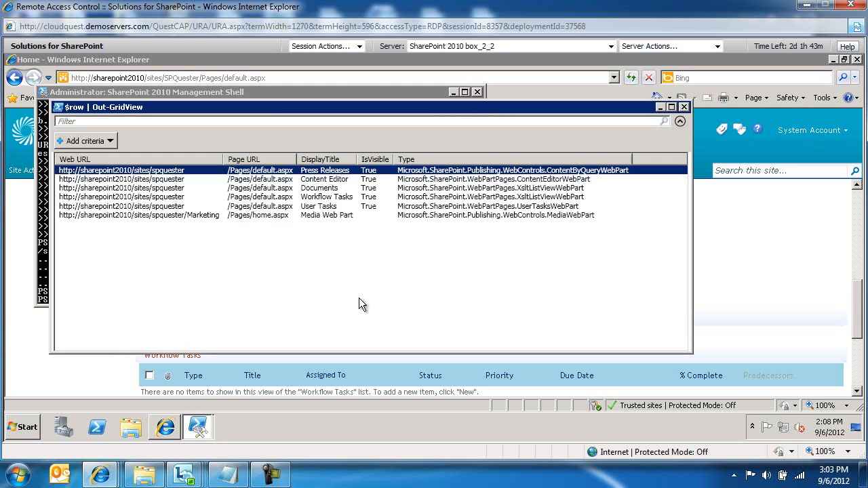
pyautogui.moveTo(267, 223)
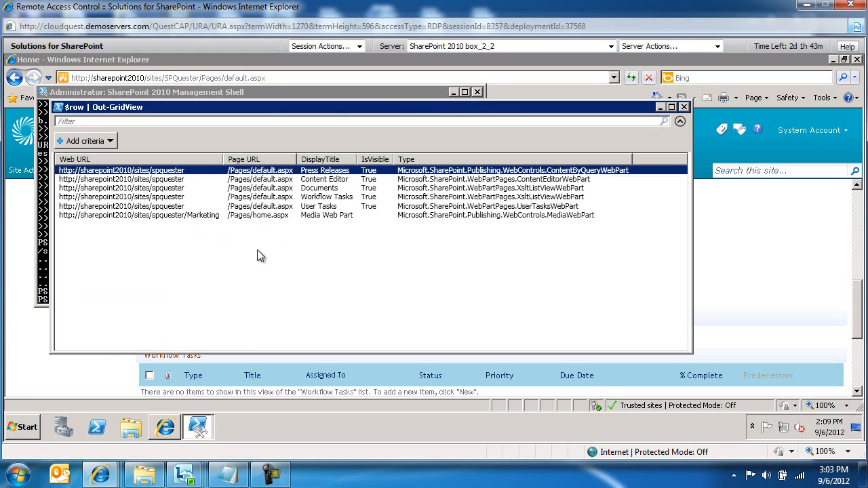
pyautogui.moveTo(337, 241)
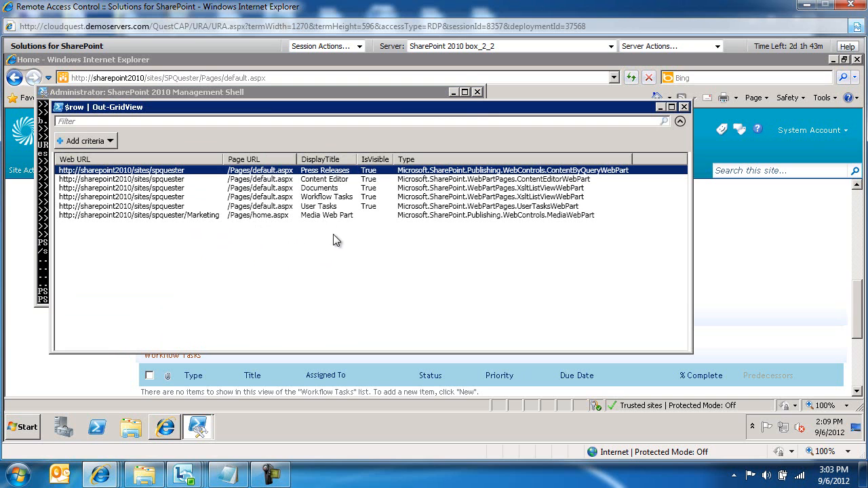
pyautogui.moveTo(375, 177)
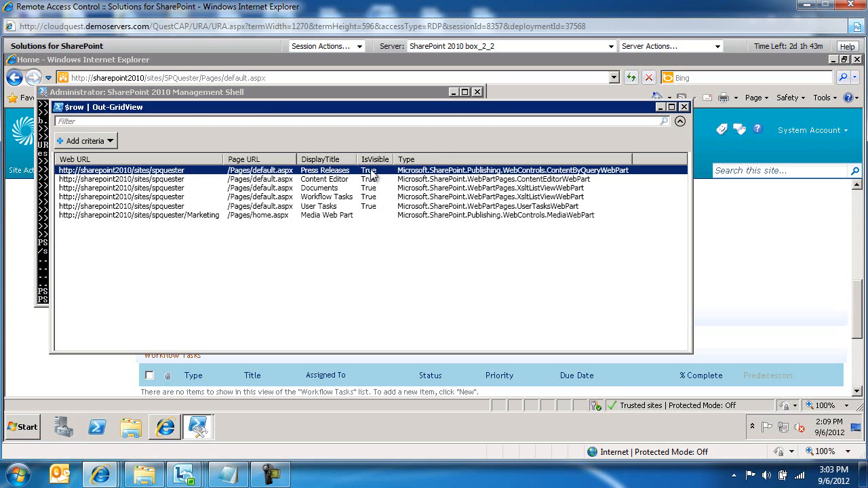
pyautogui.moveTo(494, 209)
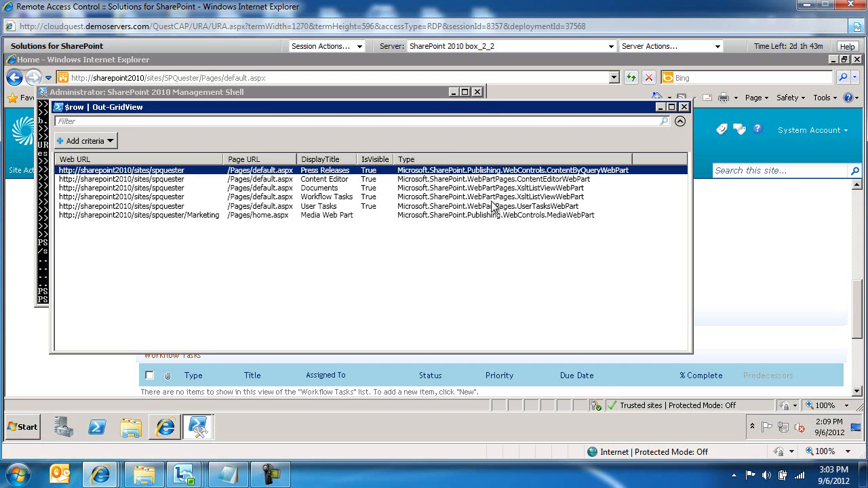